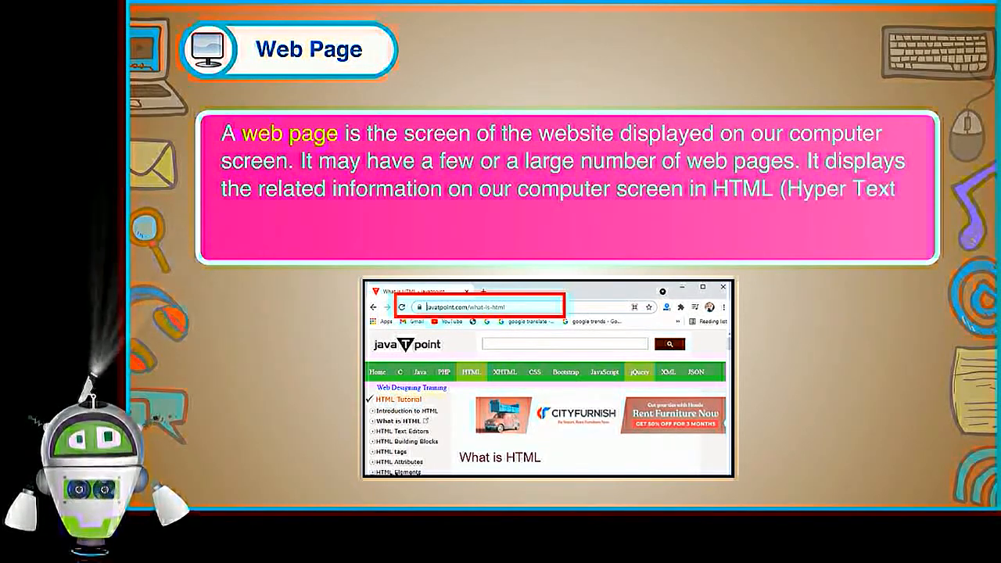
Step: Advance the lesson slideshow from the Web Page slide to the Search Engine slide
text(MarkupLanguage). Tl)
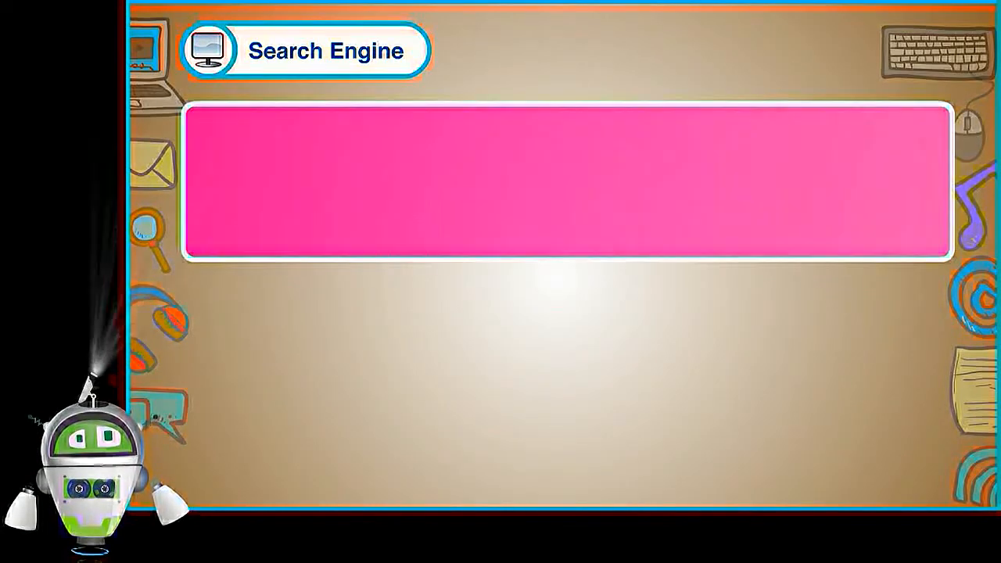
Step: Play through the Search Engine slide into the Windows 7 desktop walkthrough for Chrome
text(There are certain webs)
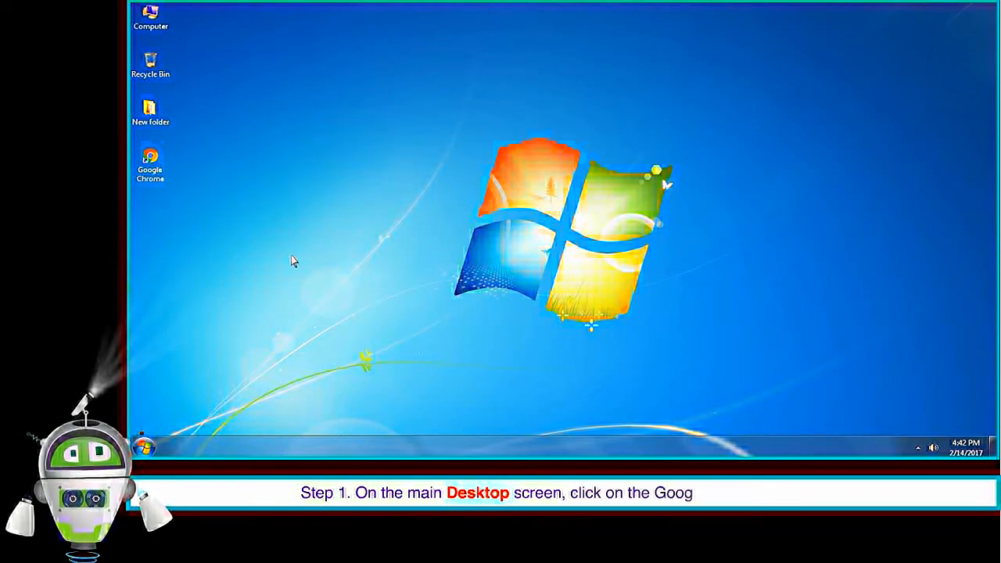
Step: Launch Google Chrome from the Start menu and begin entering 'indian' in the address bar
click(150, 160)
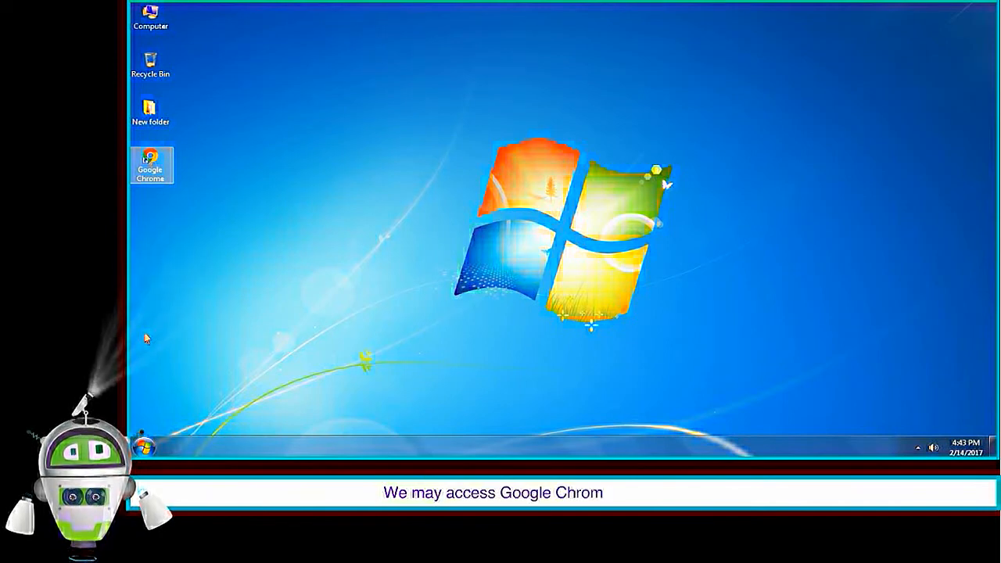
click(144, 448)
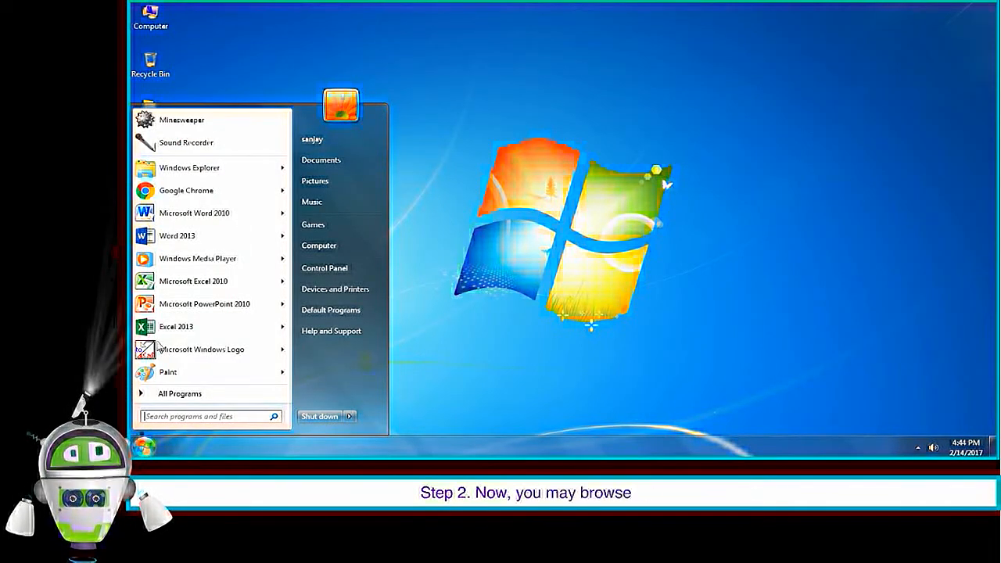
click(186, 191)
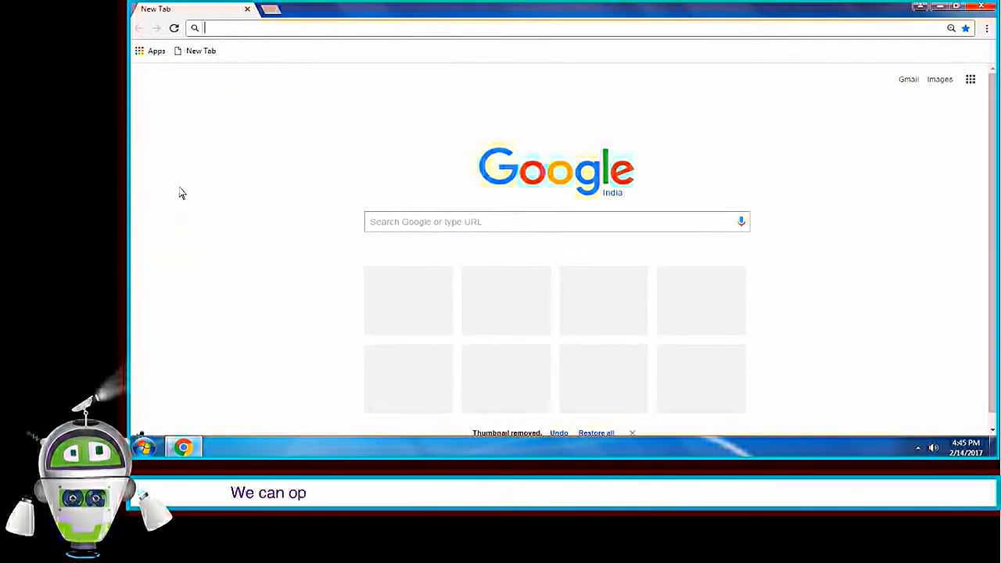
click(548, 28)
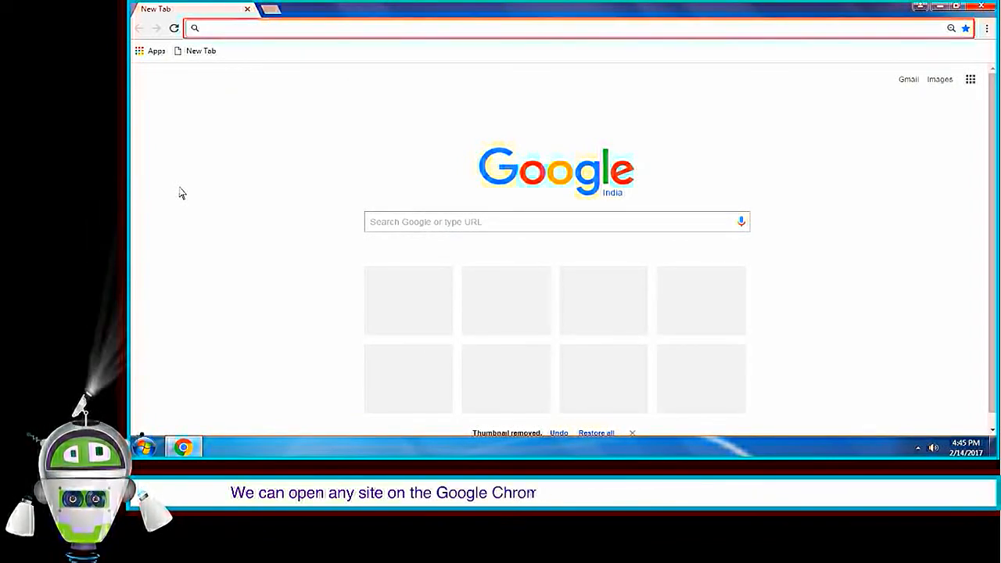
text(indian)
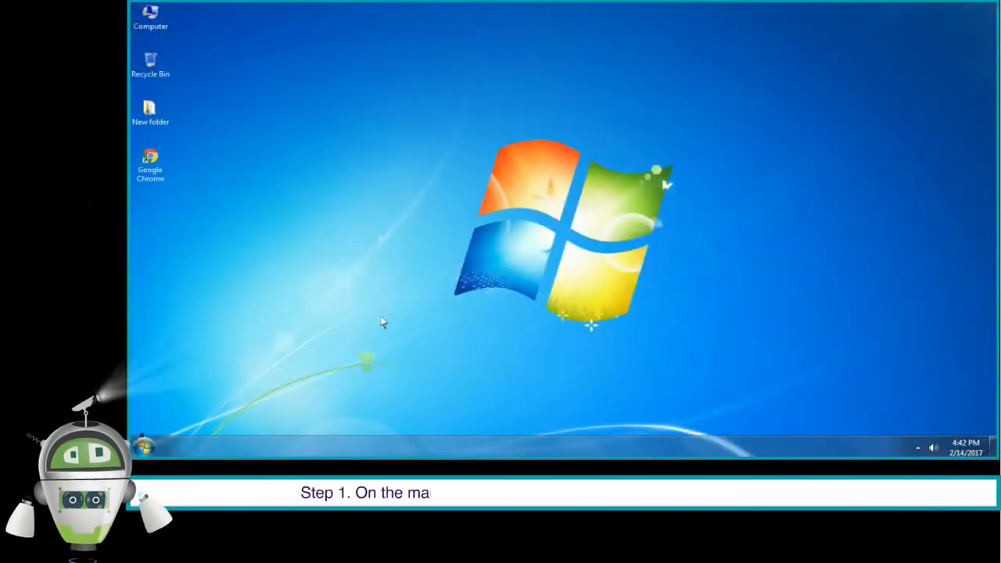
mouse_move(341, 294)
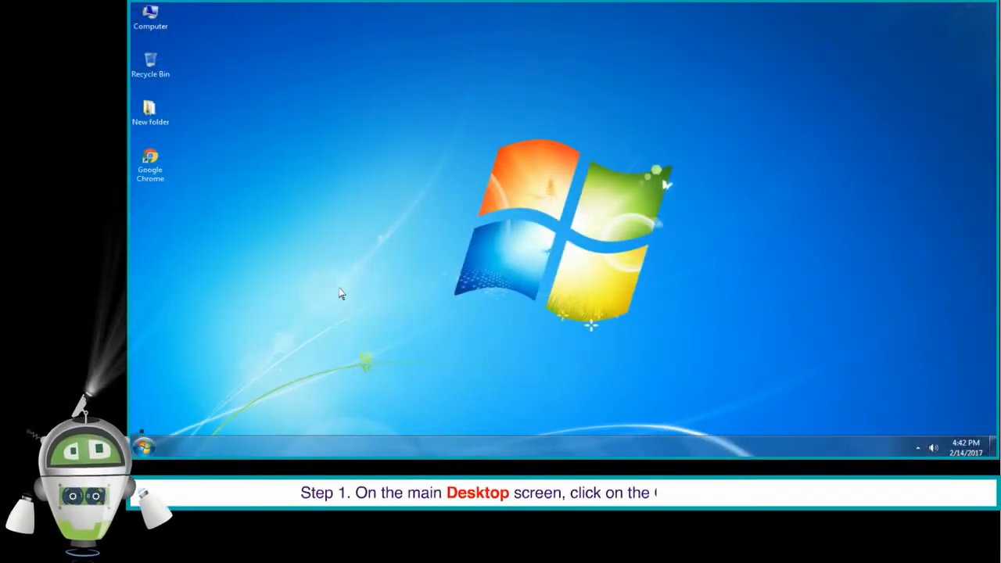
Step: Launch Google Chrome from the Start menu and enter 'indian railway' in the address bar
click(150, 164)
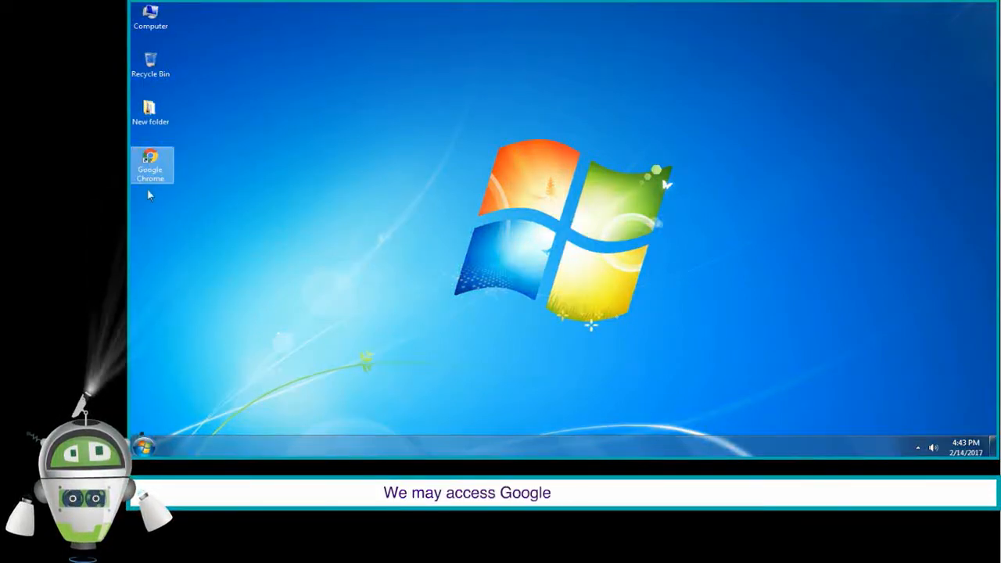
click(144, 448)
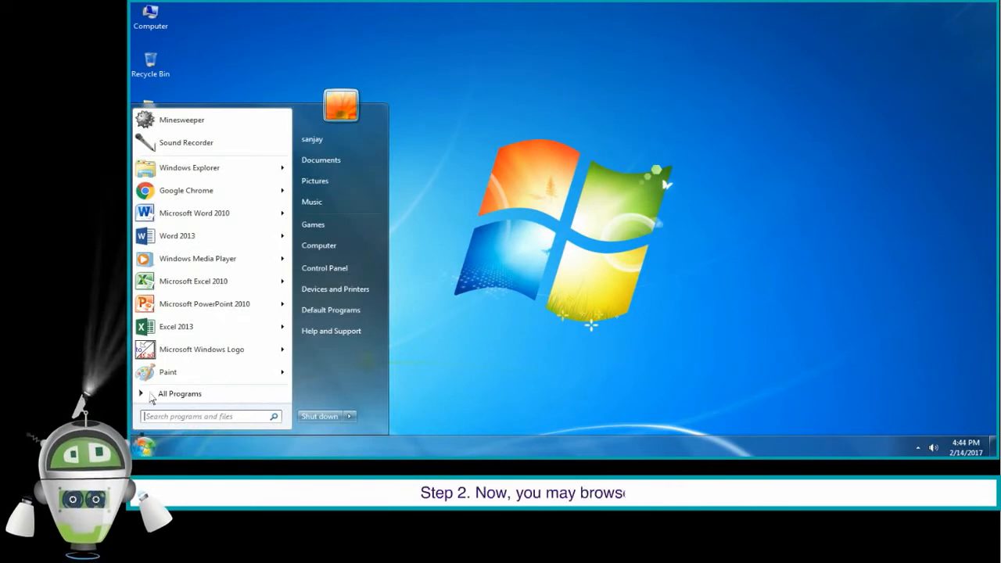
click(185, 191)
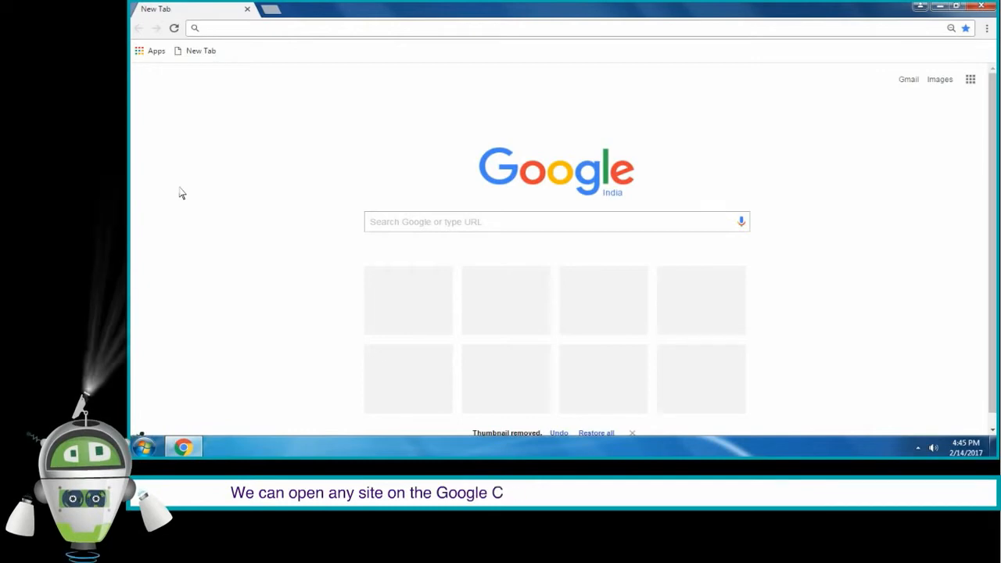
text(india)
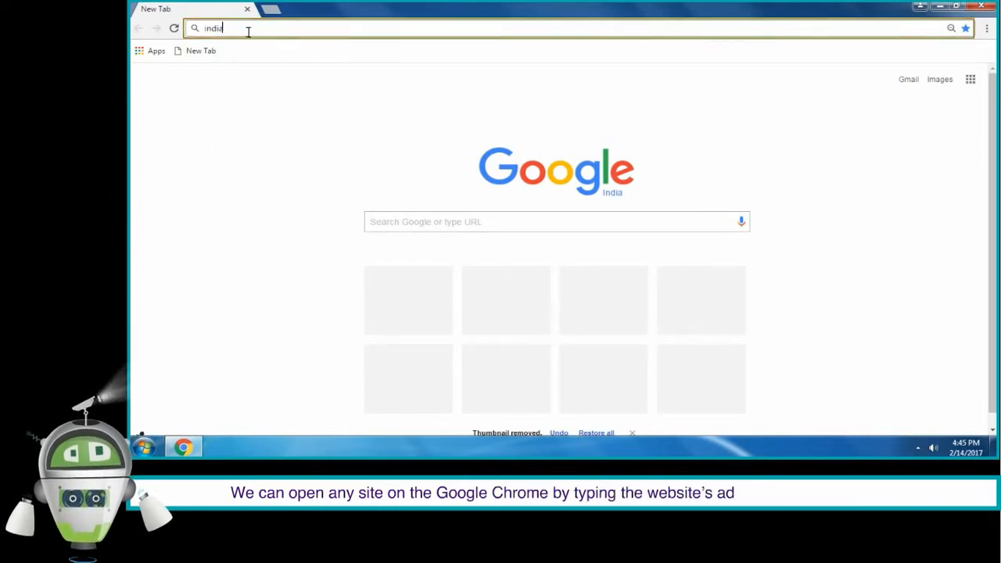
text(indian railway)
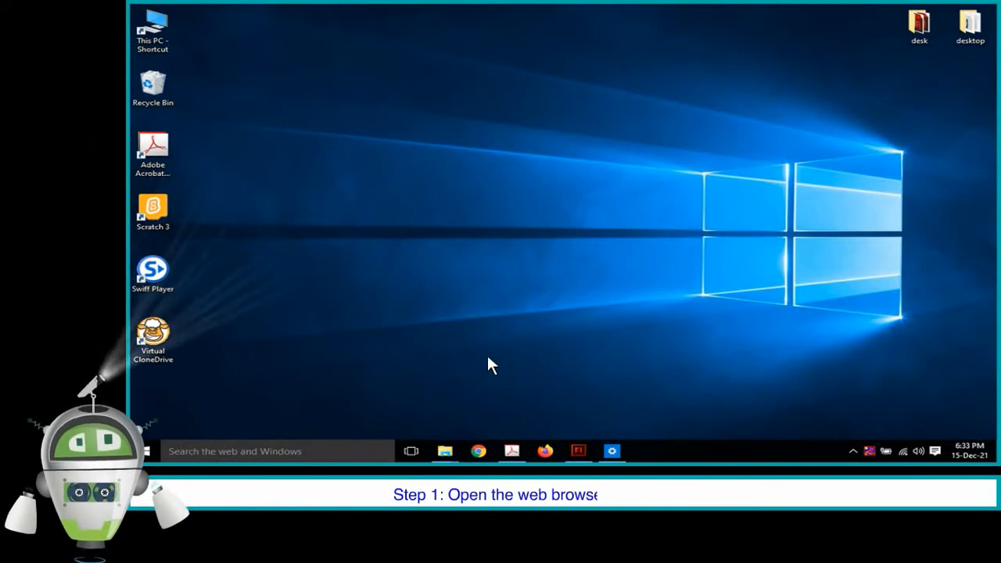
click(479, 450)
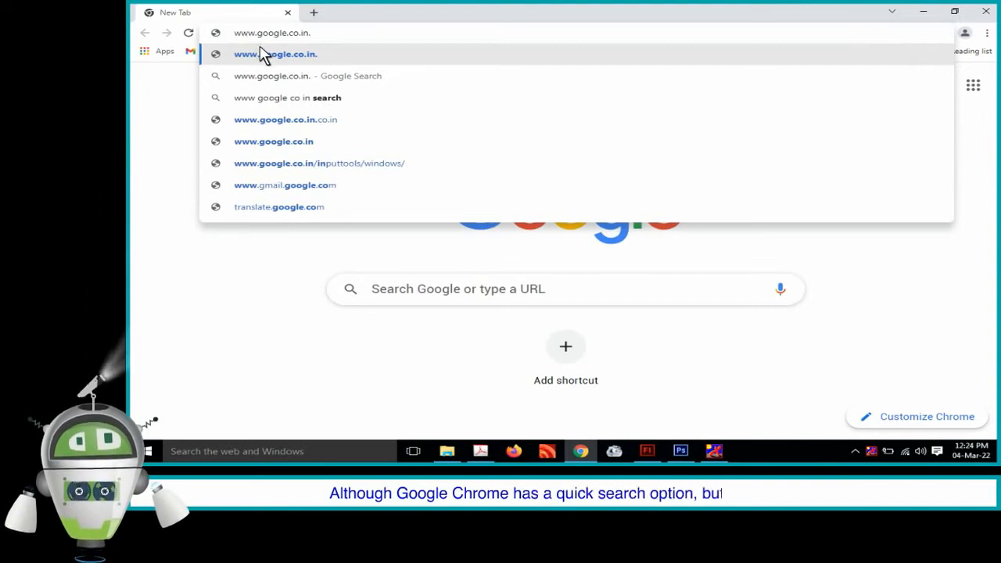
click(275, 53)
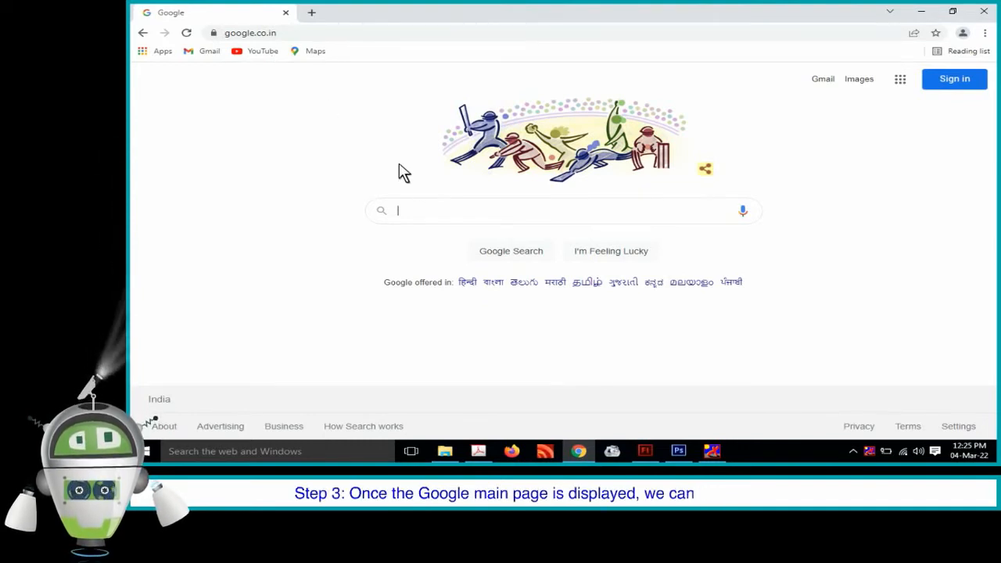
text(amazon)
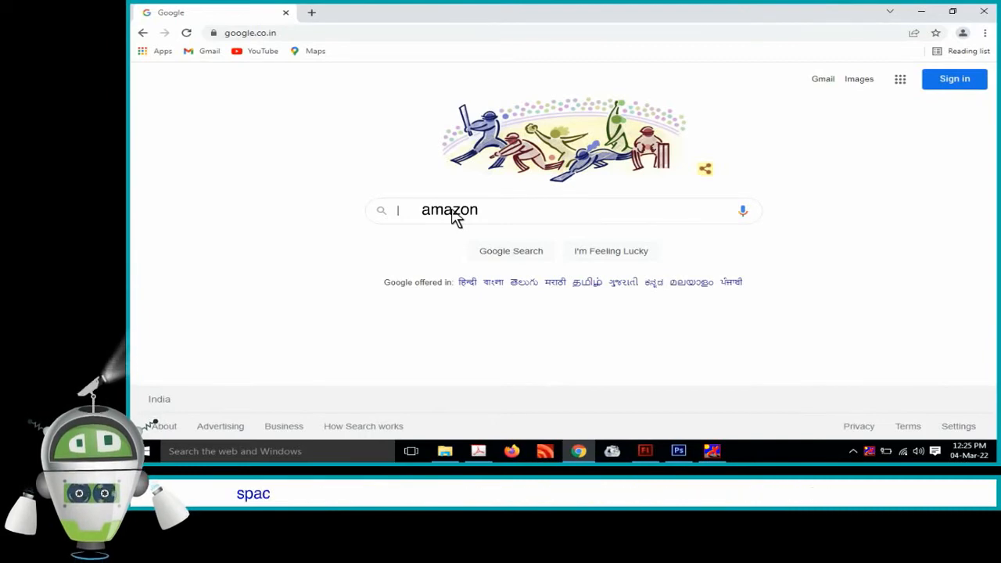